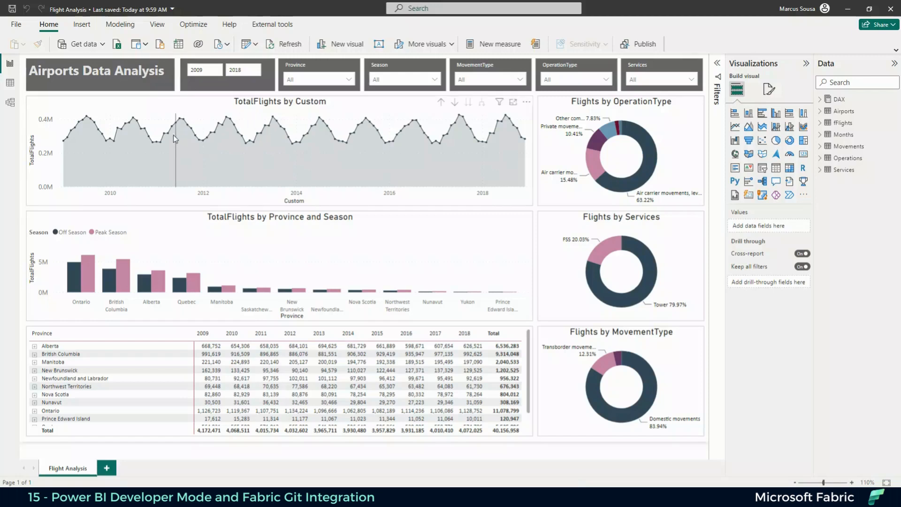
mouse_move(611, 341)
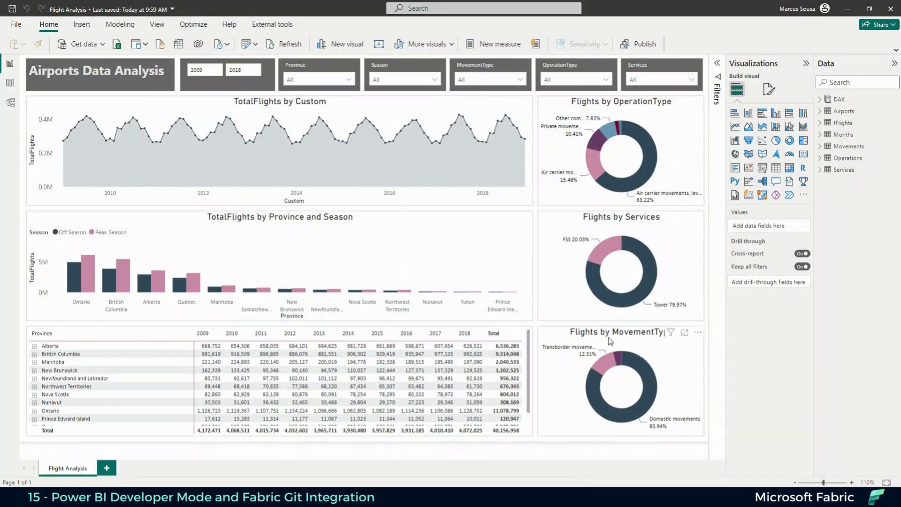
mouse_move(403, 28)
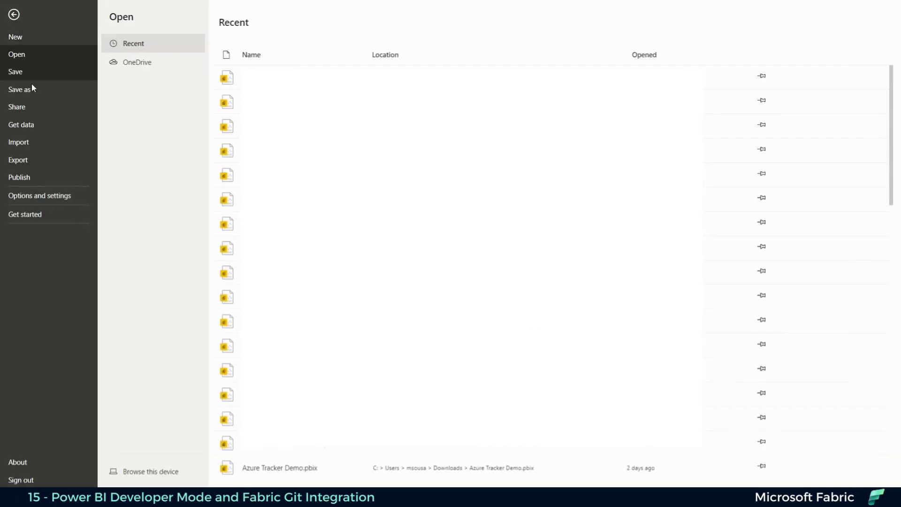
Save Flight Analysis as a Power BI project (.pbip) in the Fabric Trial 2 - Earth folder
left_click(19, 89)
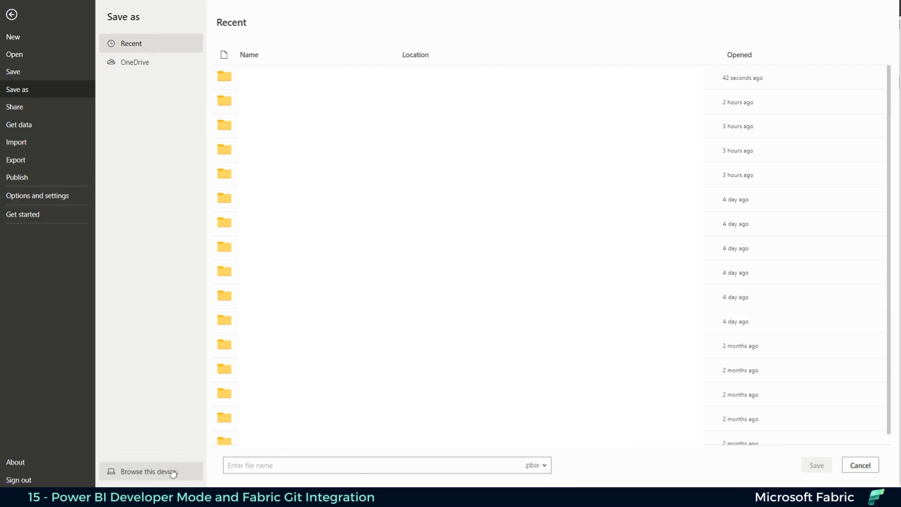
left_click(139, 471)
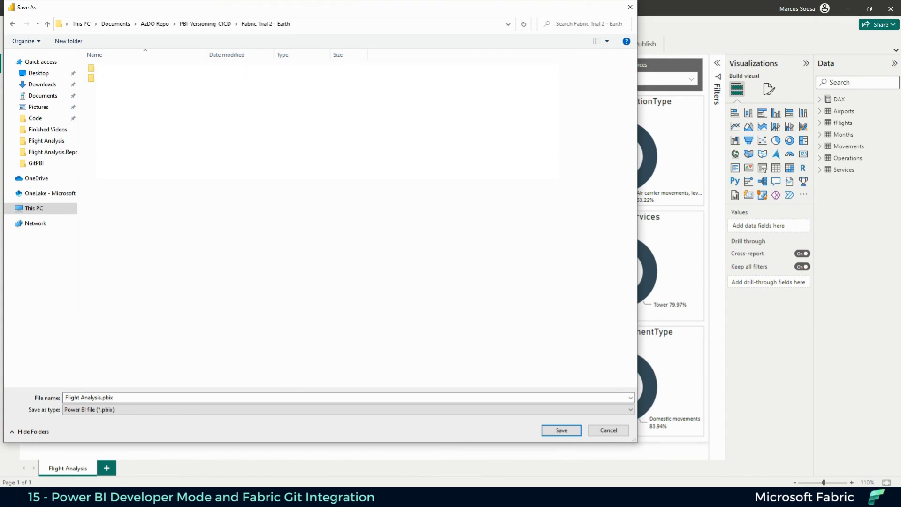
left_click(348, 409)
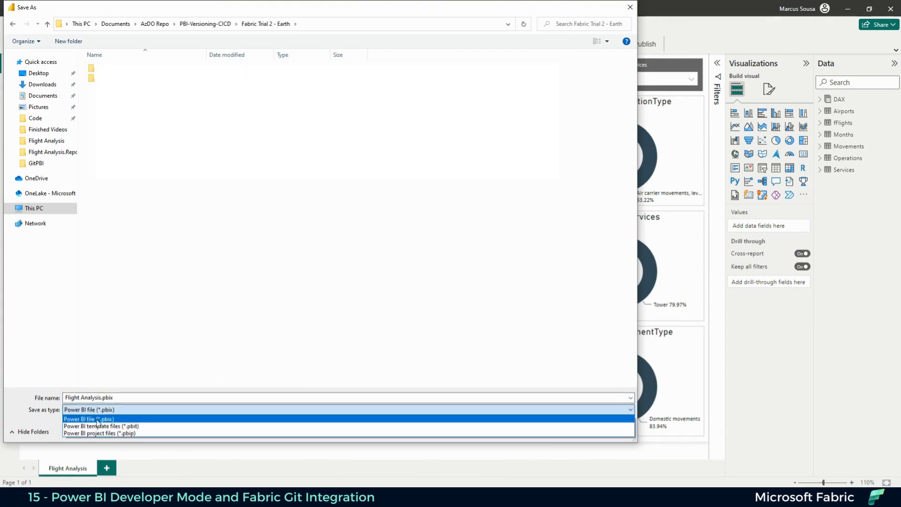
left_click(99, 433)
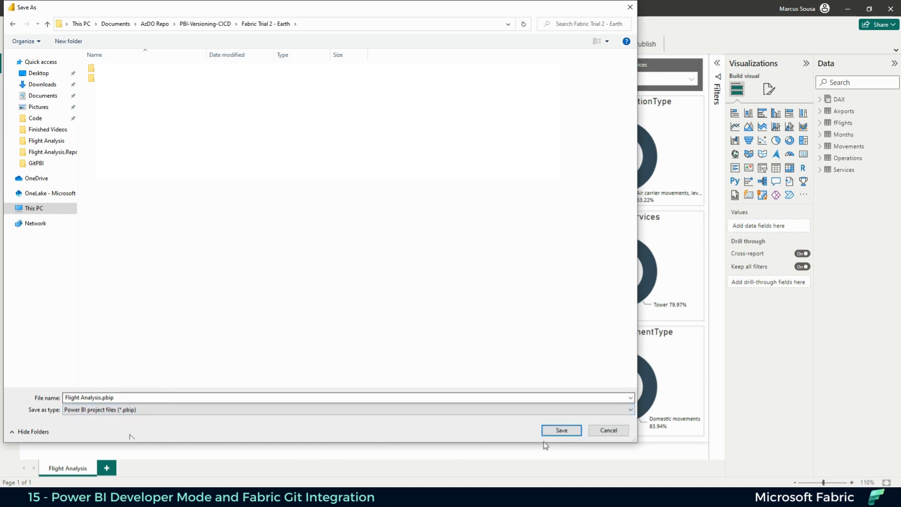
left_click(561, 430)
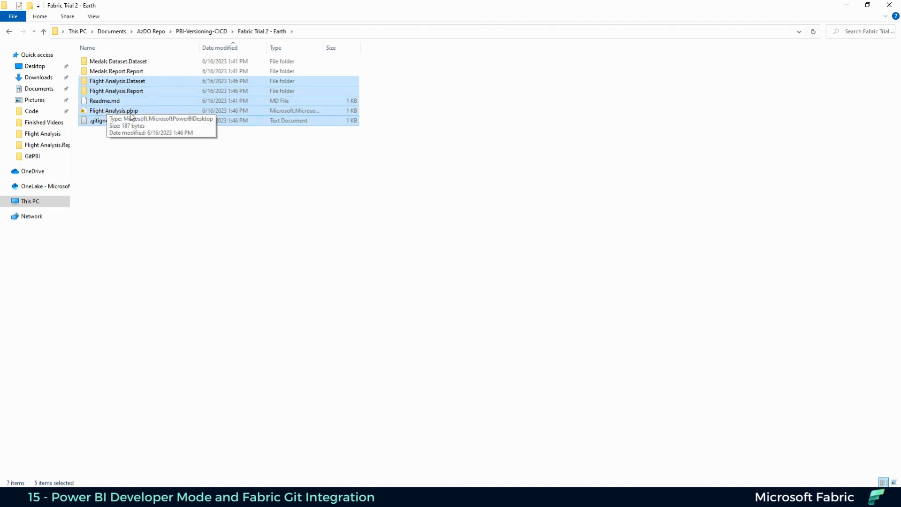
Review the new Flight Analysis.Dataset, .Report and .pbip files in File Explorer
left_click(102, 120)
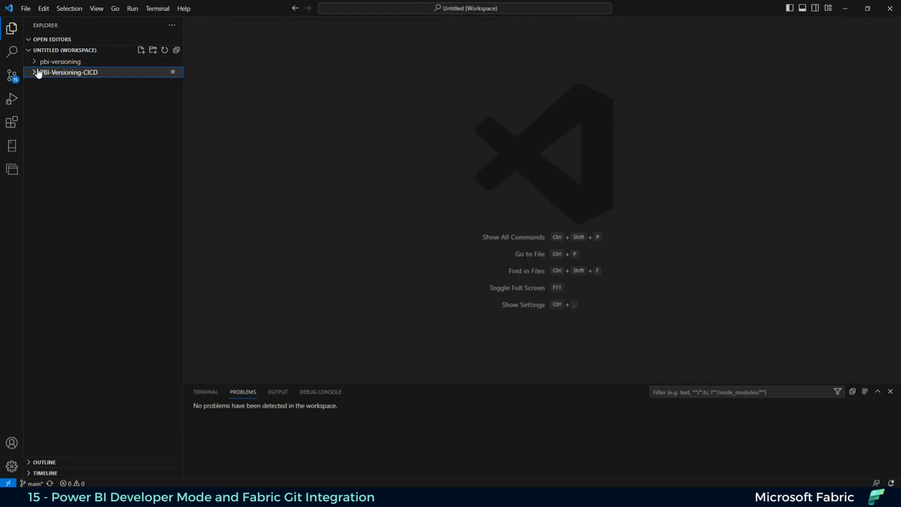
Expand PBI-Versioning-CICD and Fabric Trial 2 - Earth, then view the 15 pending source control changes
left_click(67, 72)
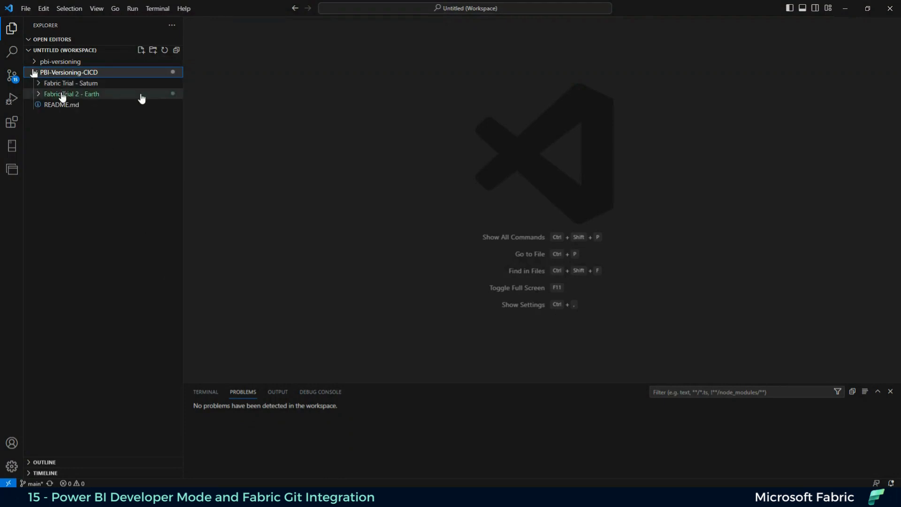
left_click(71, 94)
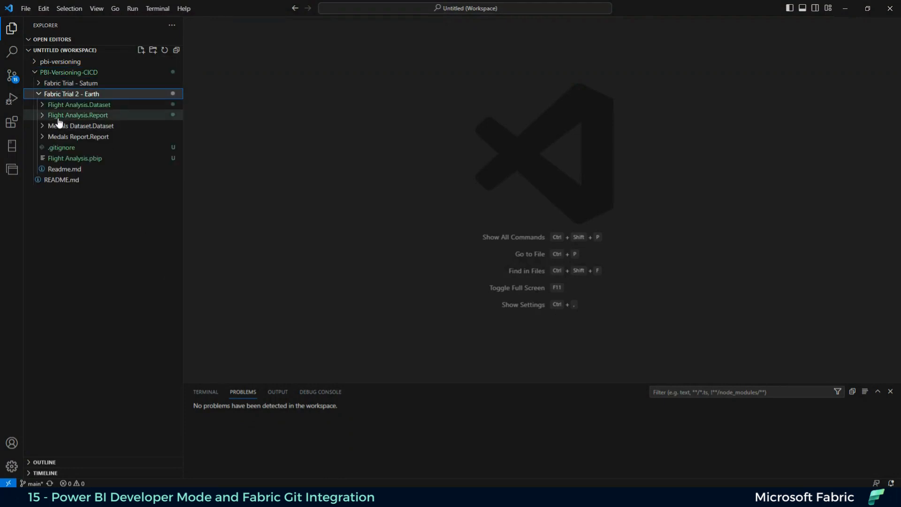
mouse_move(67, 122)
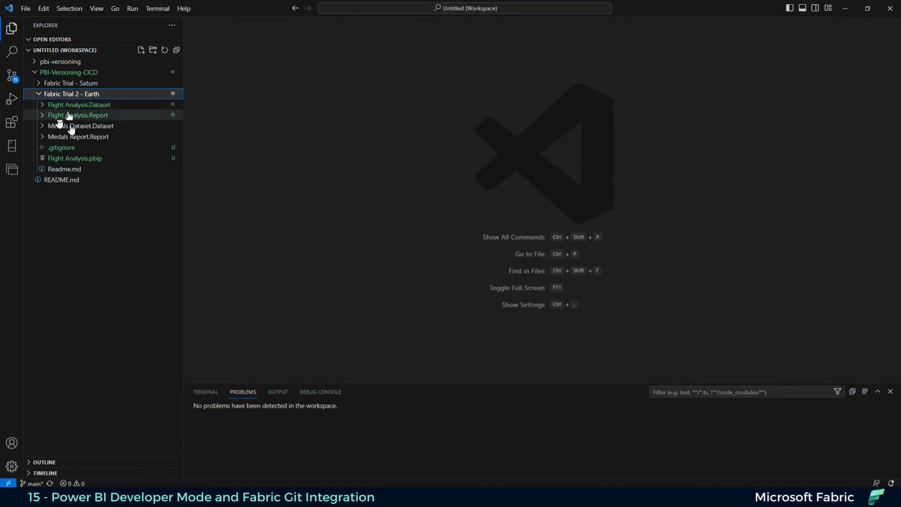
mouse_move(11, 79)
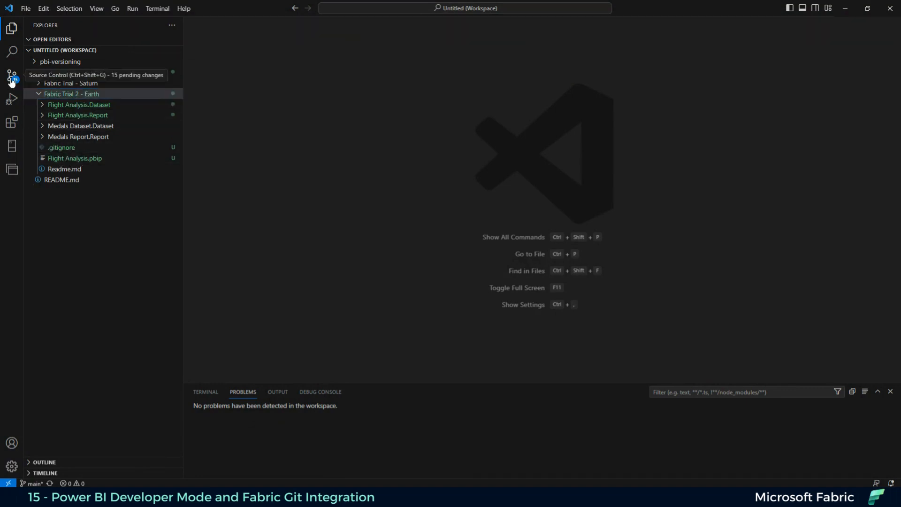
left_click(11, 79)
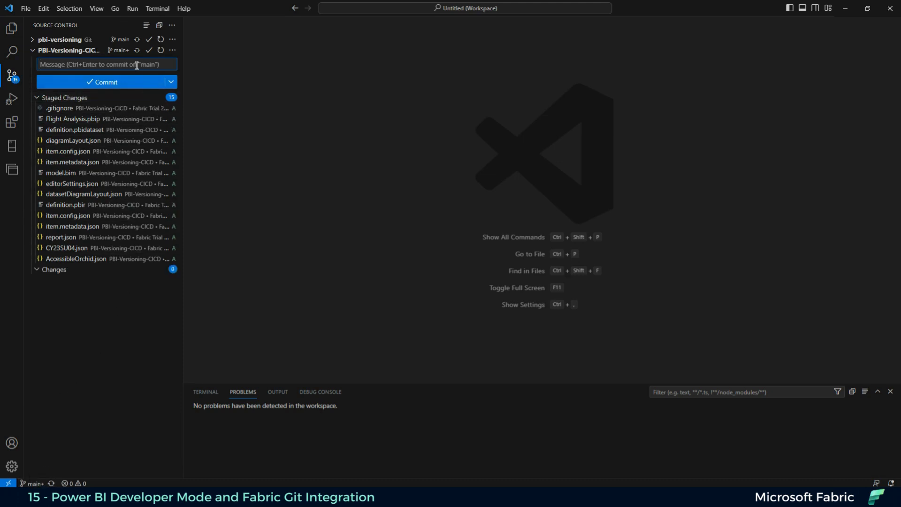
Commit the 15 staged files with message "Adding the Flight Analysis Report and Dataset"
type("Adding the")
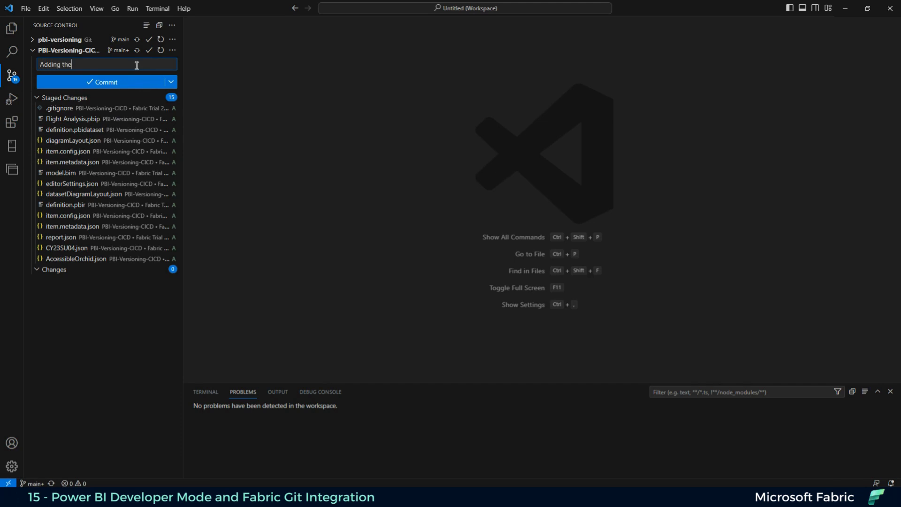
type("Flight")
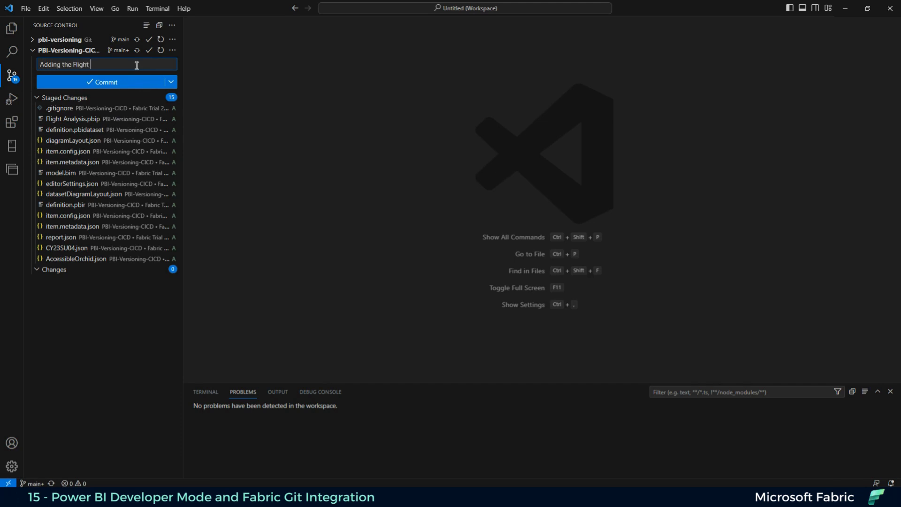
type("Analysis R")
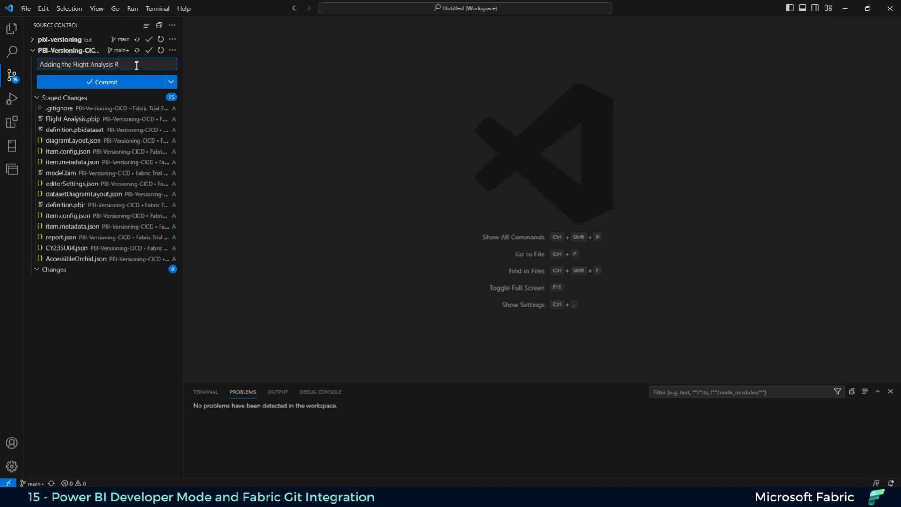
type("eport and Dataset")
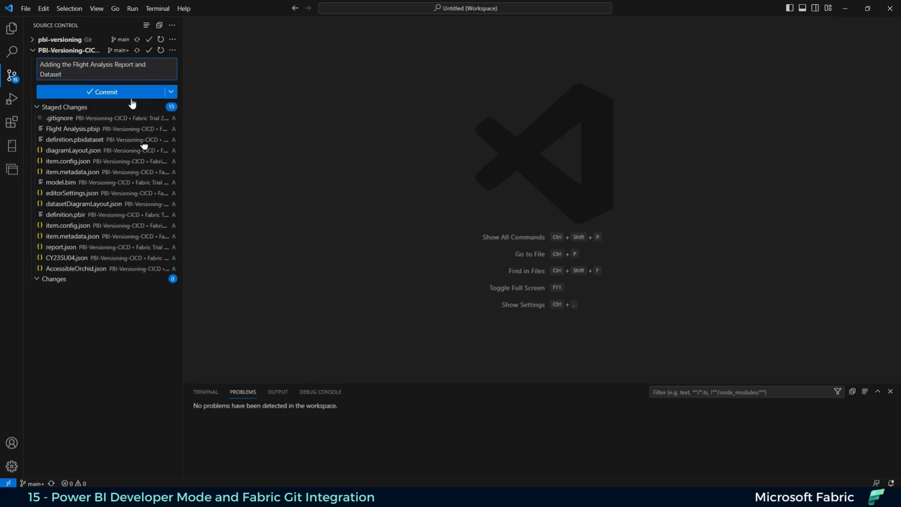
left_click(106, 91)
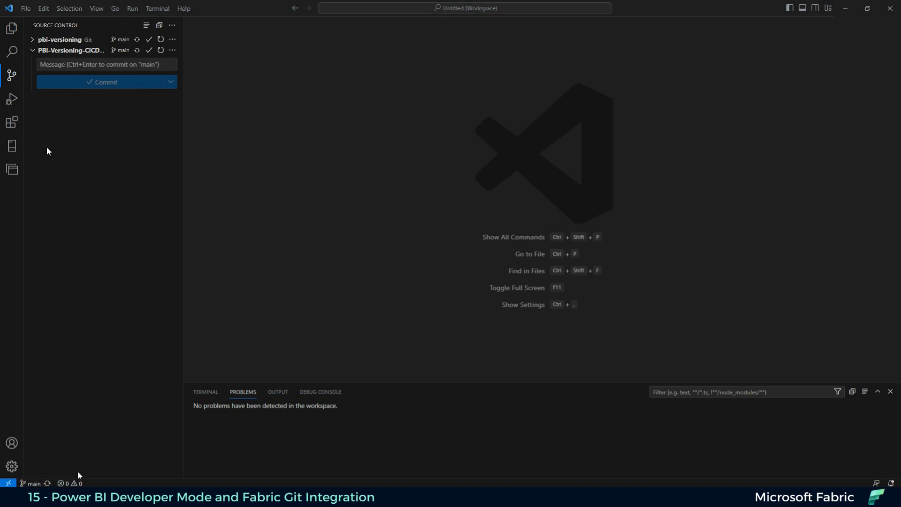
Return to the Explorer file tree, where the project files show no pending changes
left_click(11, 28)
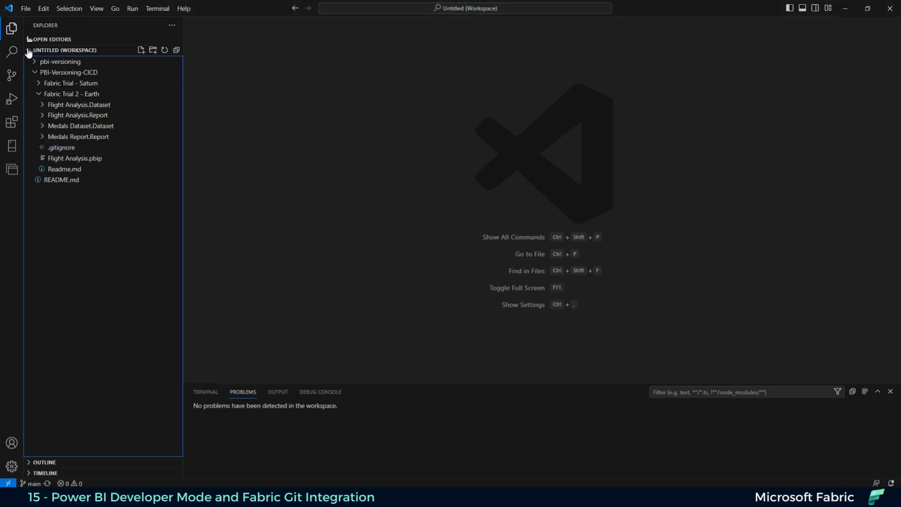
left_click(60, 62)
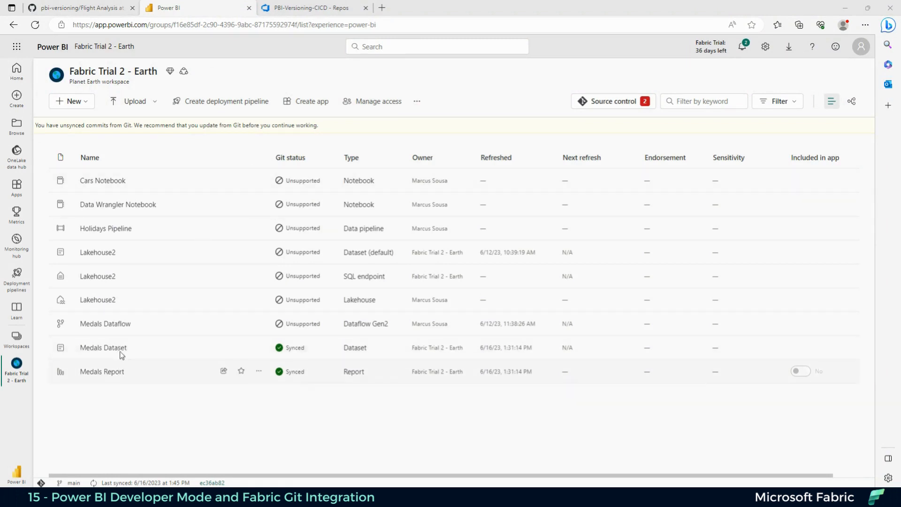
Show the two incoming Flight Analysis updates in the workspace's Source control Updates list
left_click(613, 102)
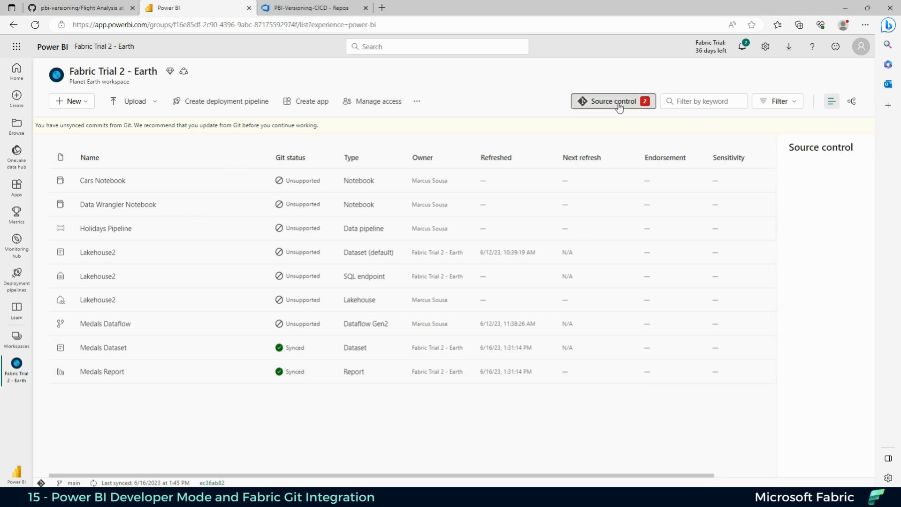
left_click(613, 100)
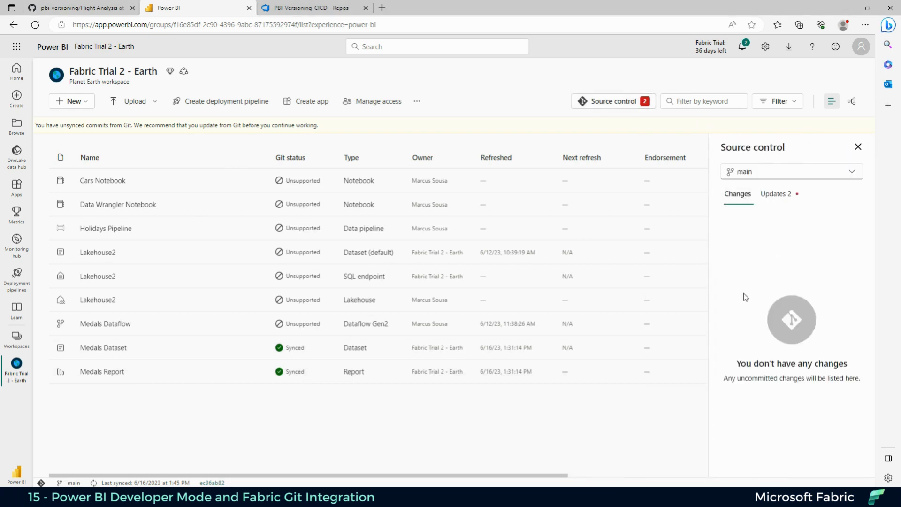
left_click(775, 194)
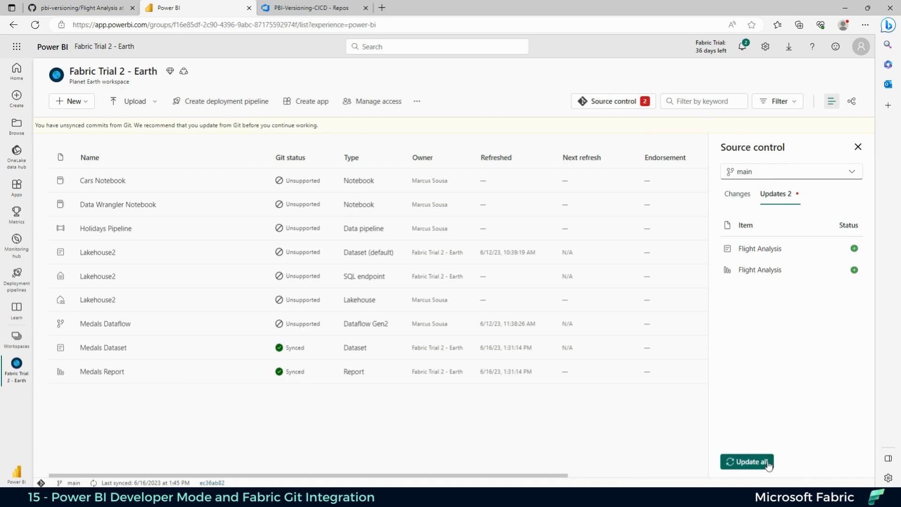
Update all to pull the Flight Analysis report and dataset from Git, then close the pane
left_click(749, 461)
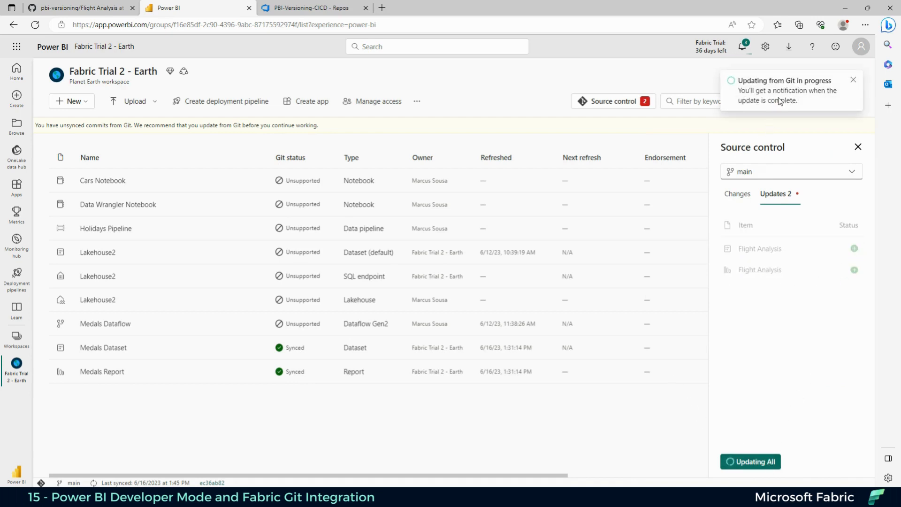
mouse_move(252, 342)
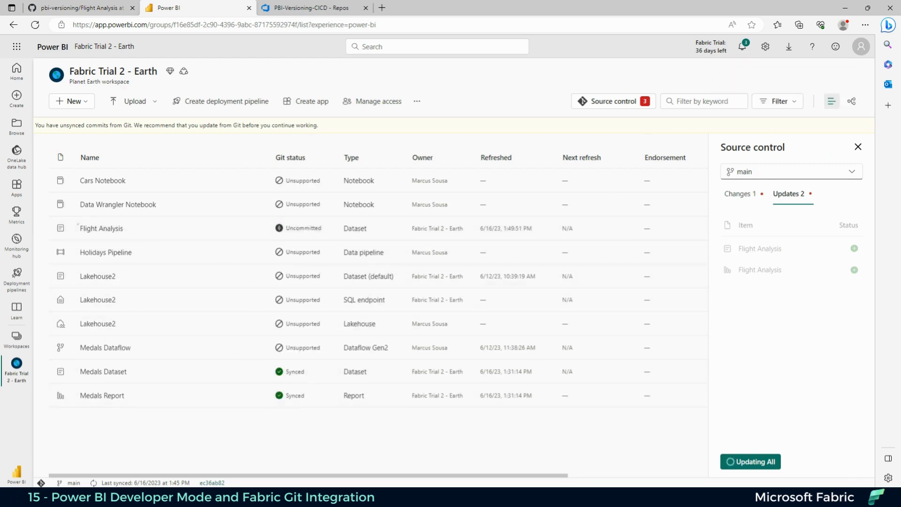
left_click(750, 461)
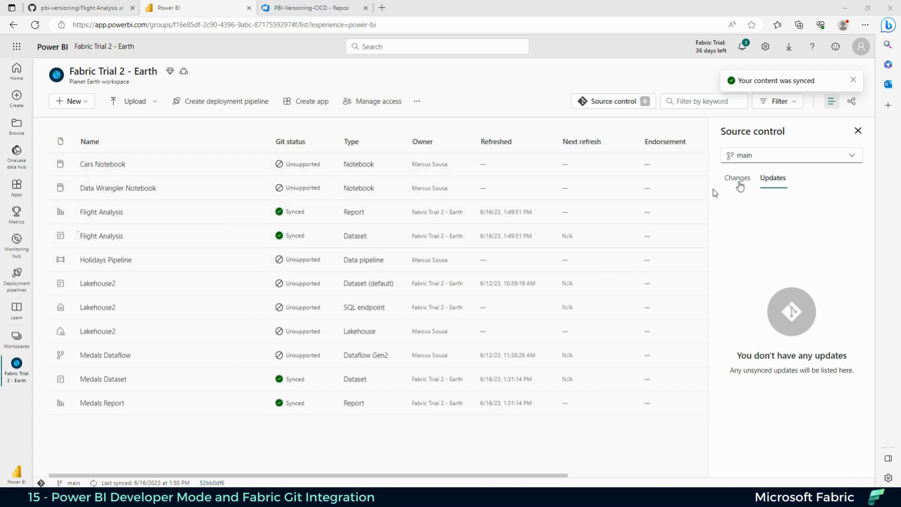
left_click(857, 130)
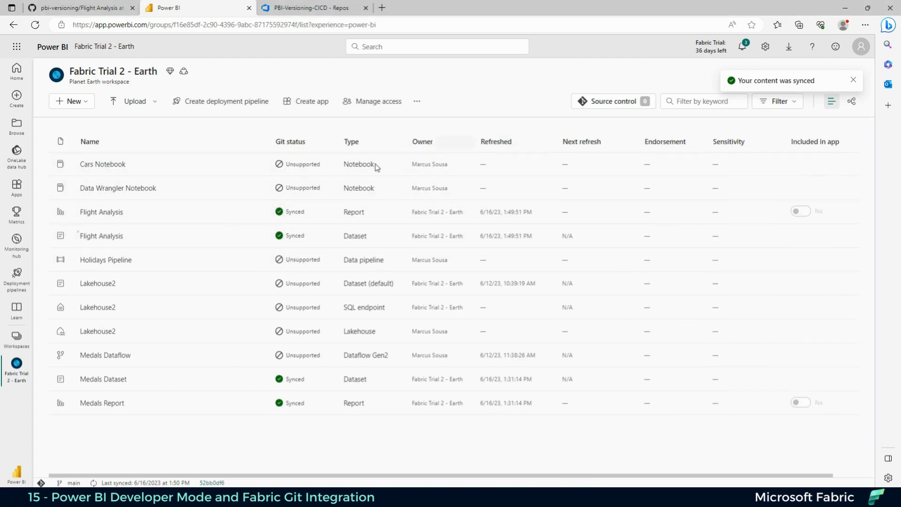